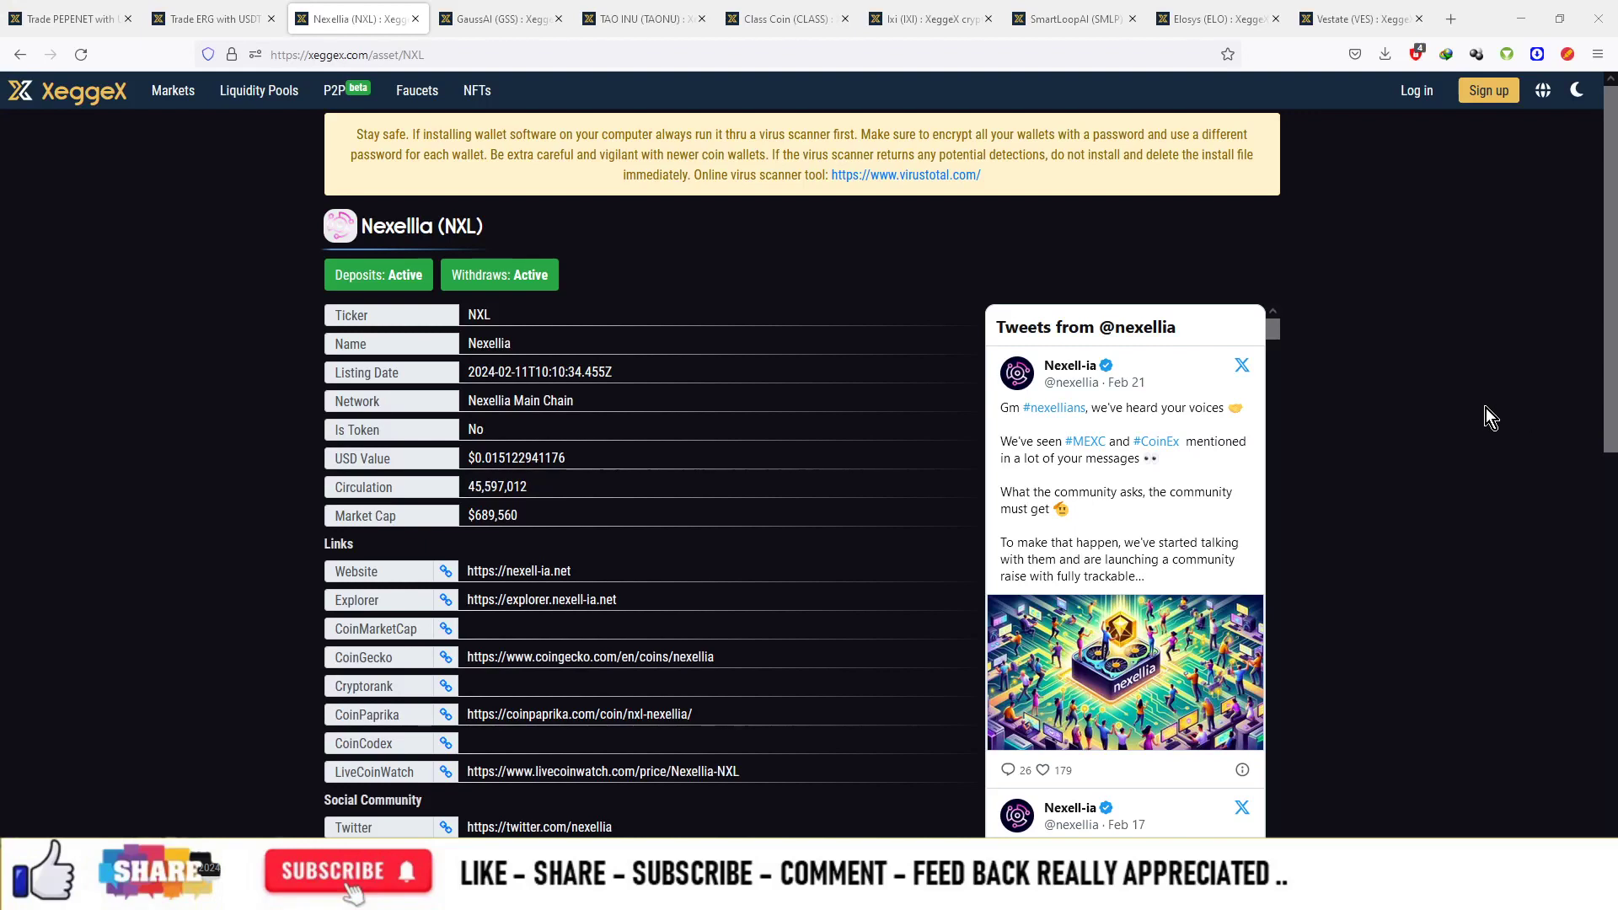
pyautogui.moveTo(85, 291)
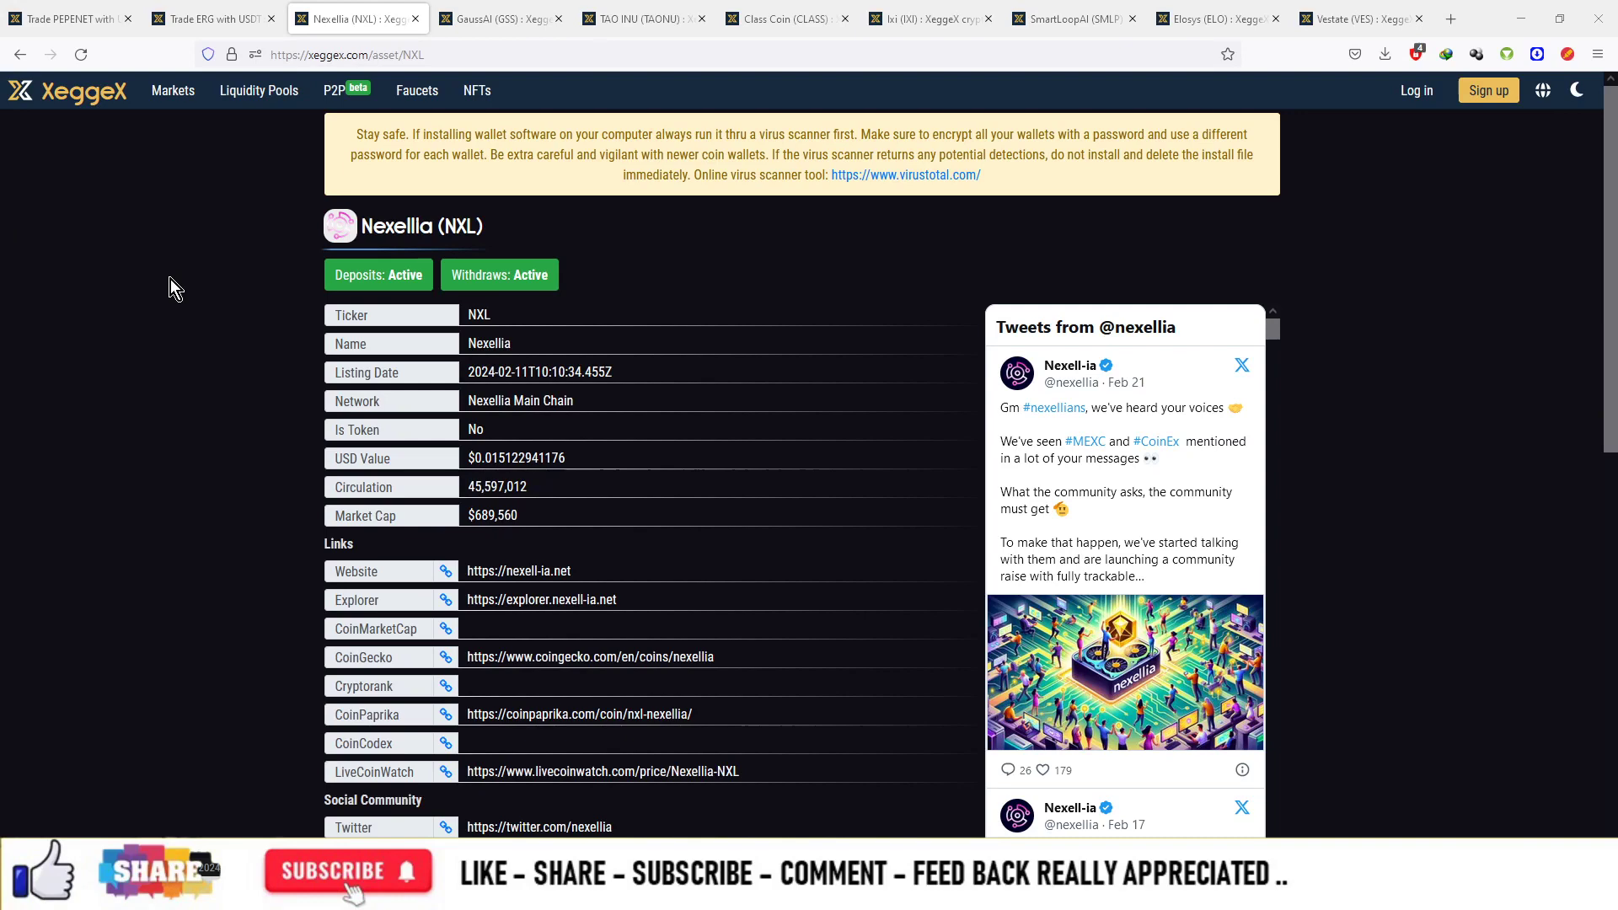
# From the Nexellia (NXL) asset page, enter the NXL/USDT primary trading market.
pyautogui.scroll(-3)
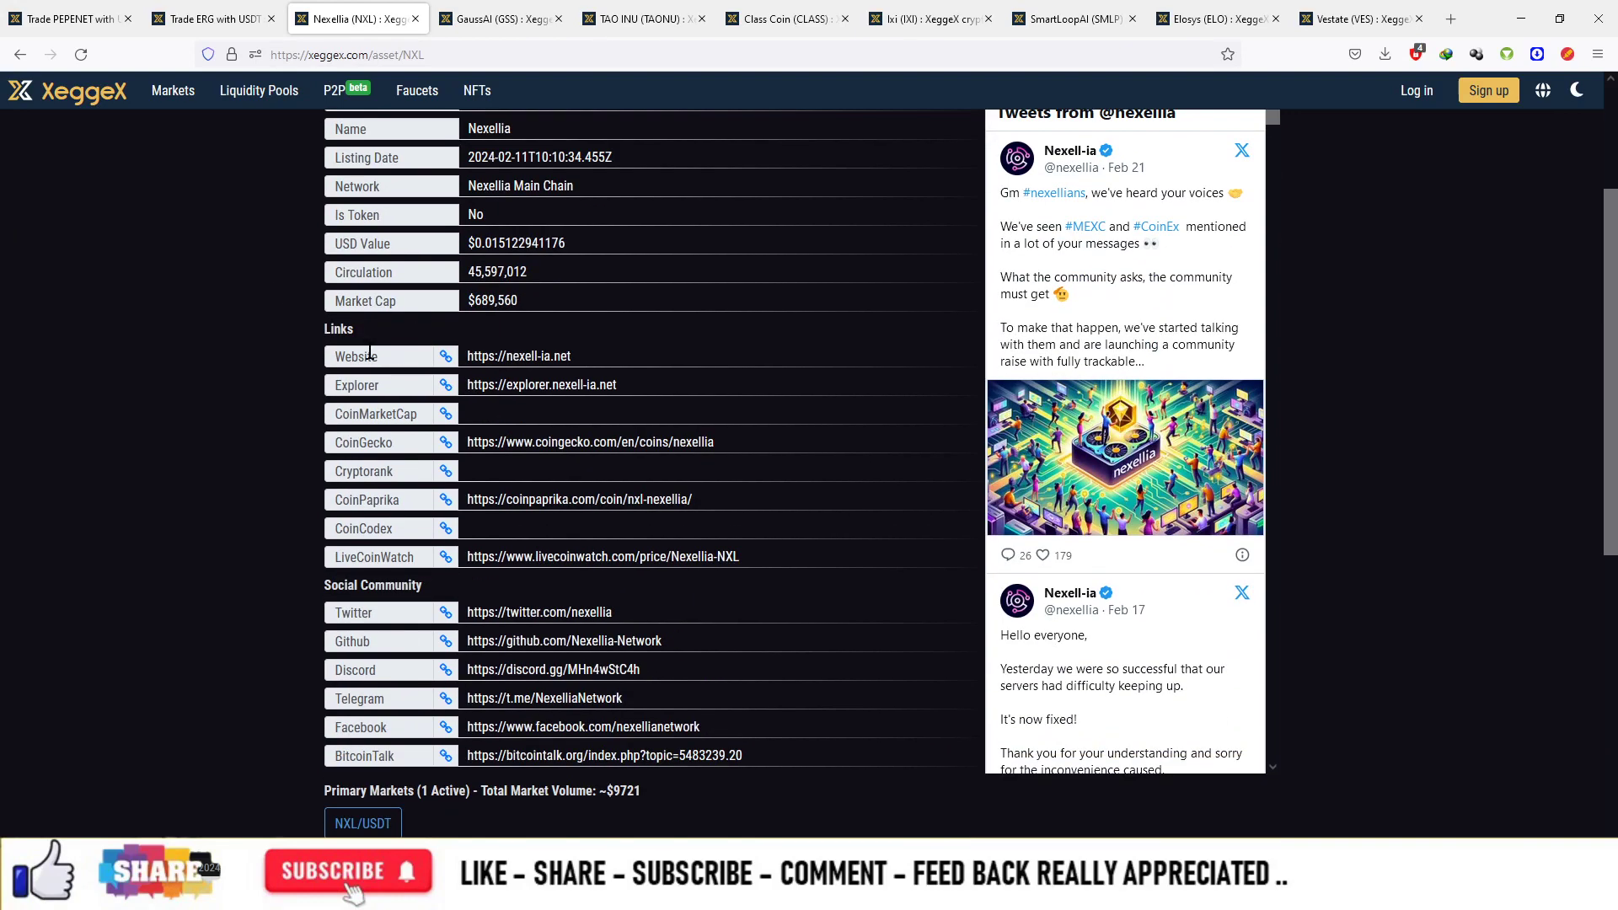
pyautogui.scroll(-3)
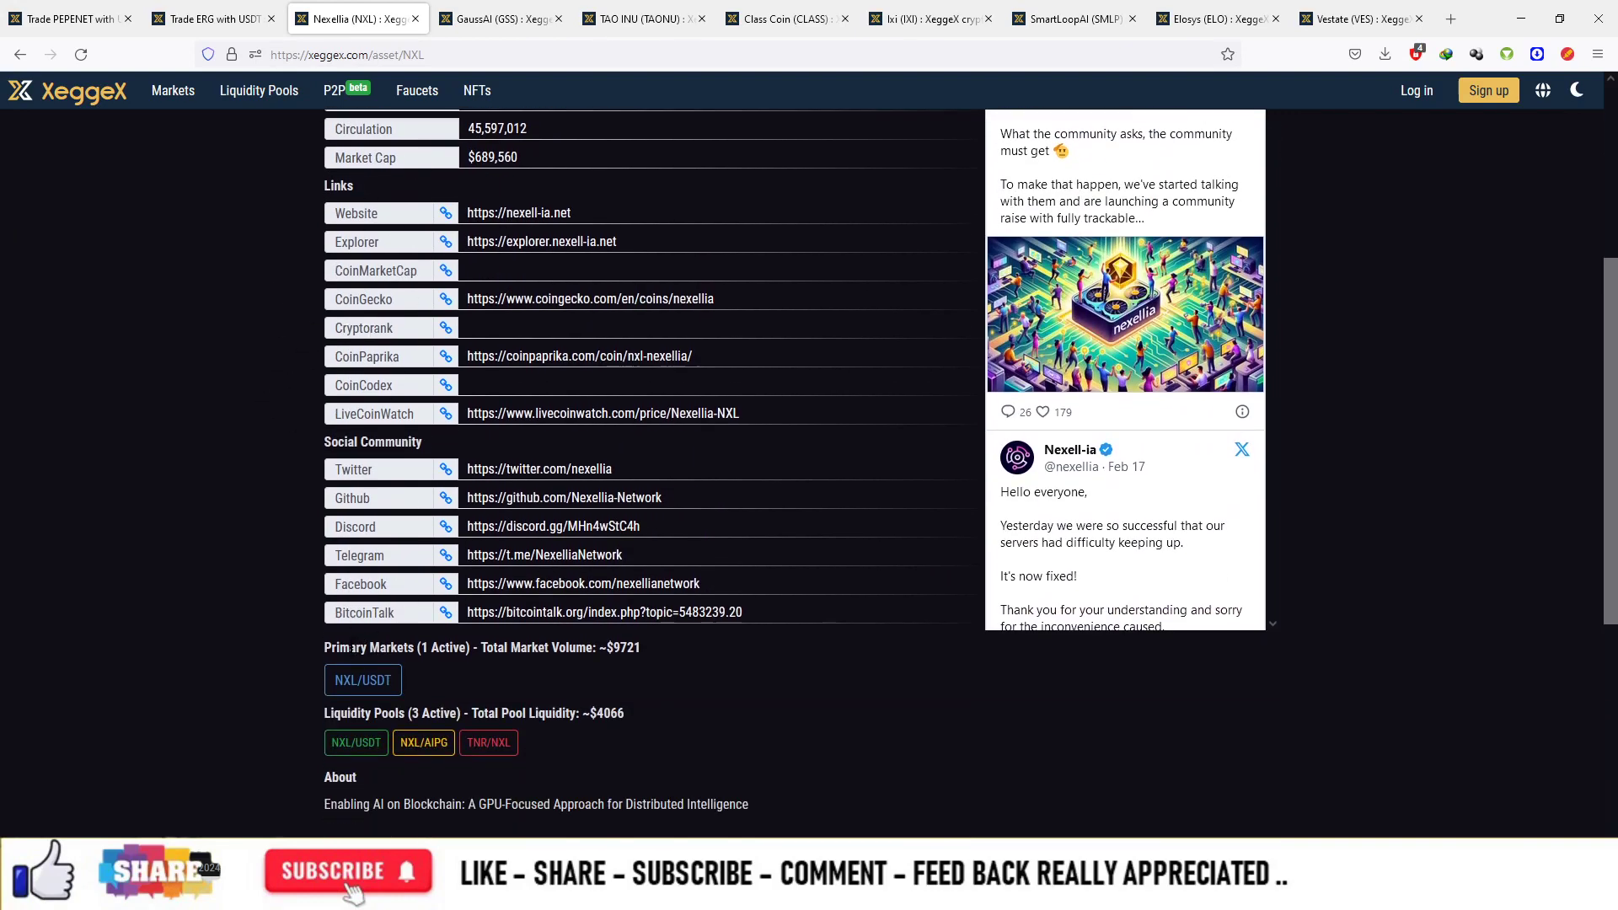
pyautogui.click(362, 680)
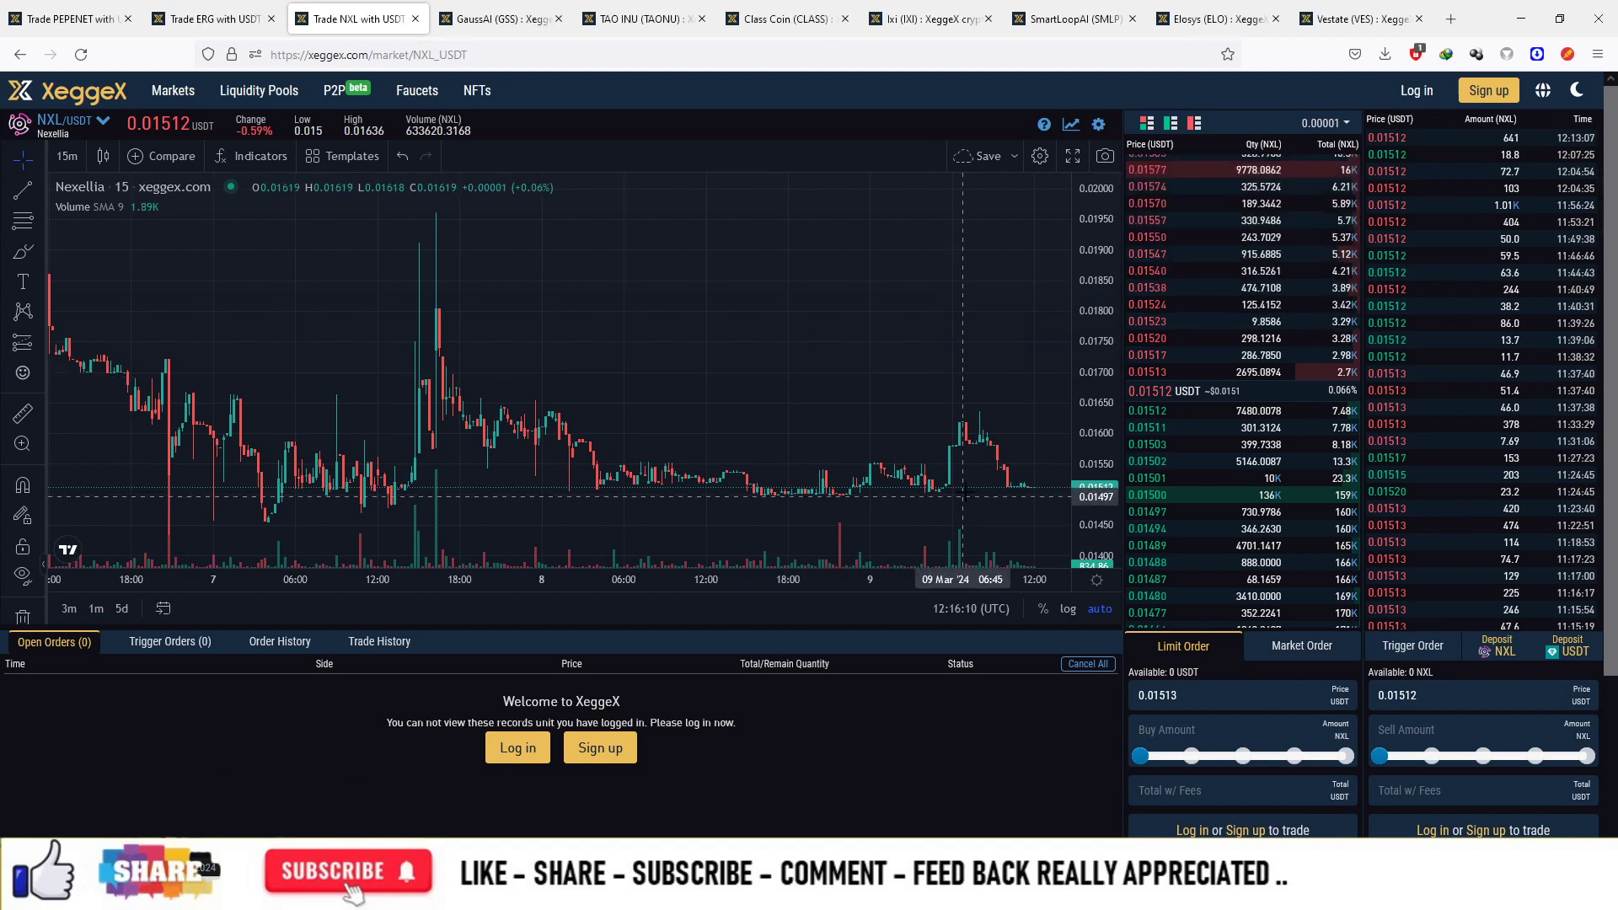
pyautogui.moveTo(968, 494)
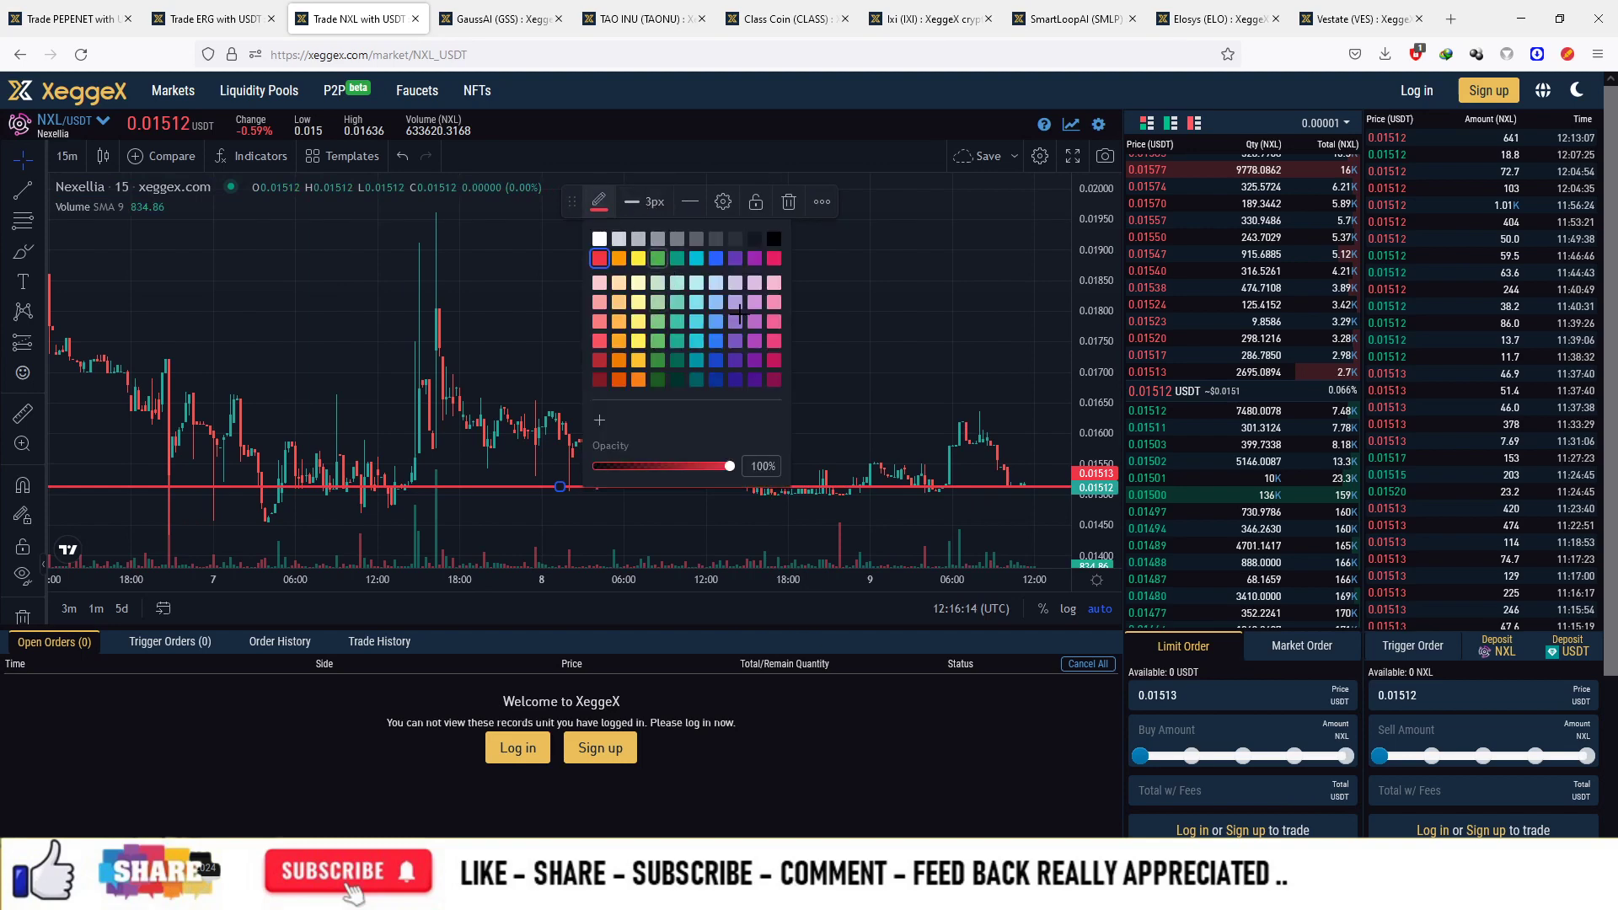
# Color the new horizontal support line green and view the chart in 4-hour candles.
pyautogui.click(66, 155)
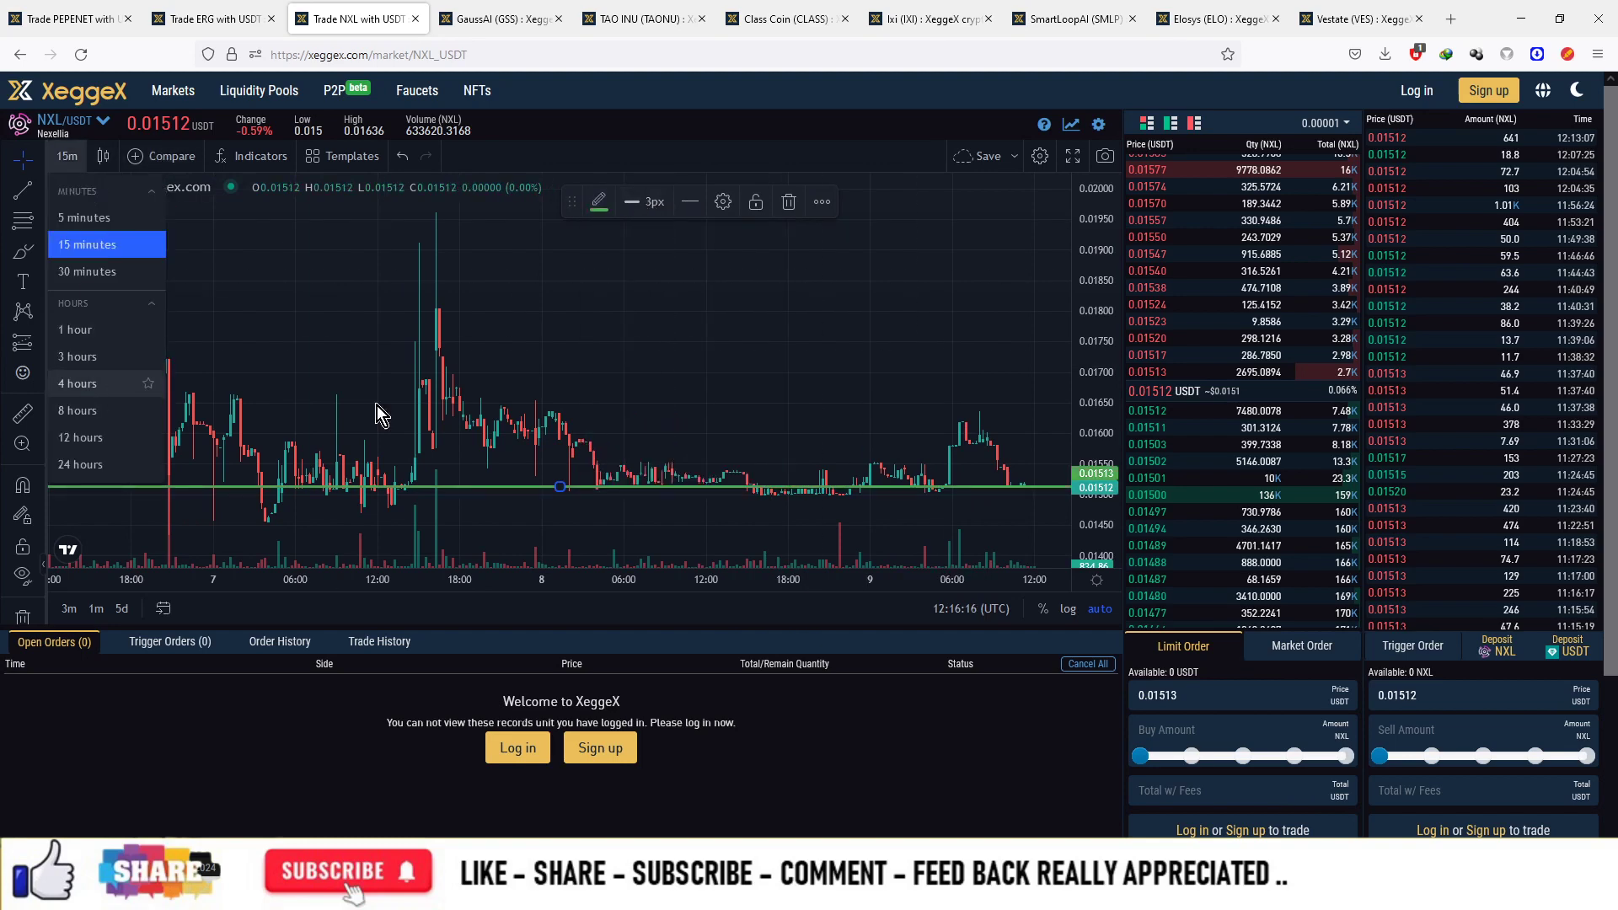
pyautogui.click(75, 382)
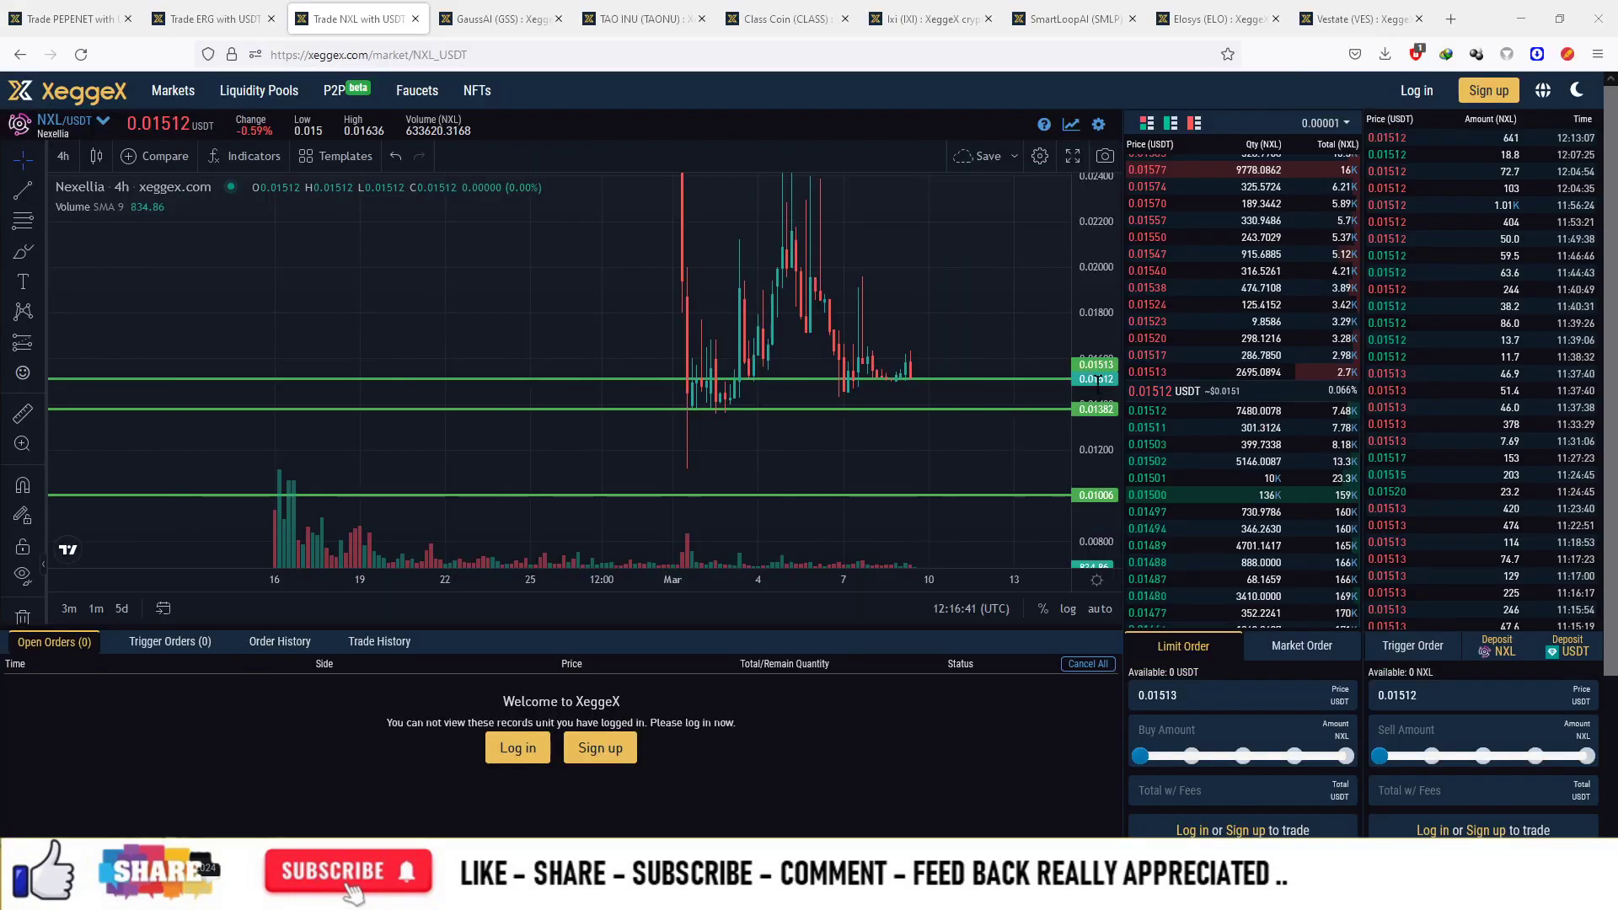
pyautogui.moveTo(895, 350)
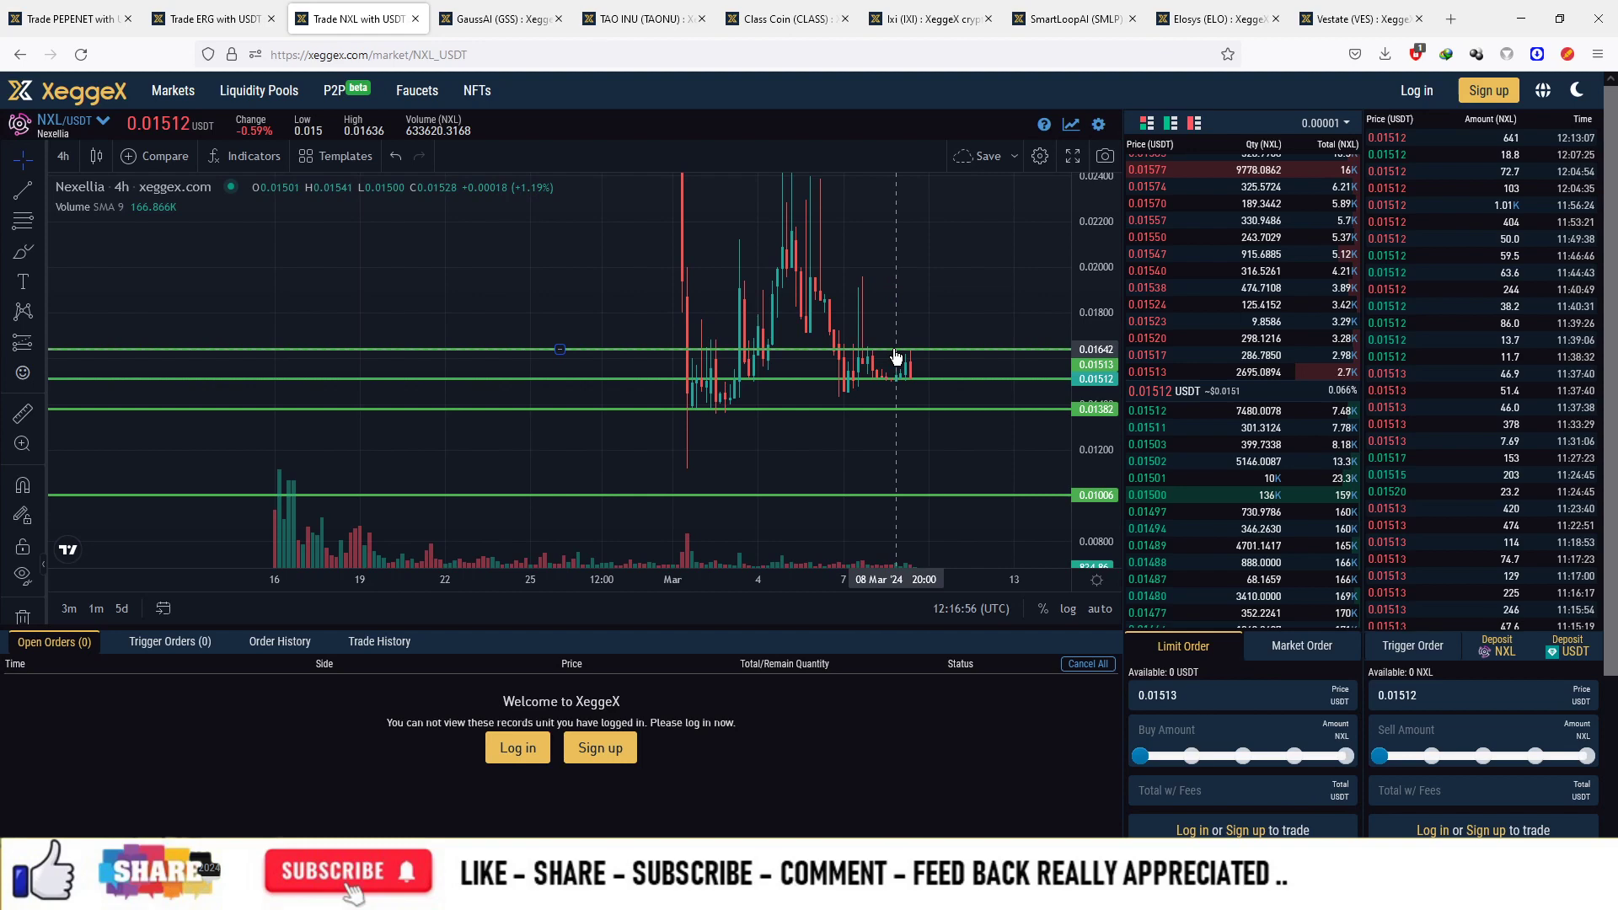
# Recolor the horizontal line near 0.01642 red as a resistance level.
pyautogui.click(895, 350)
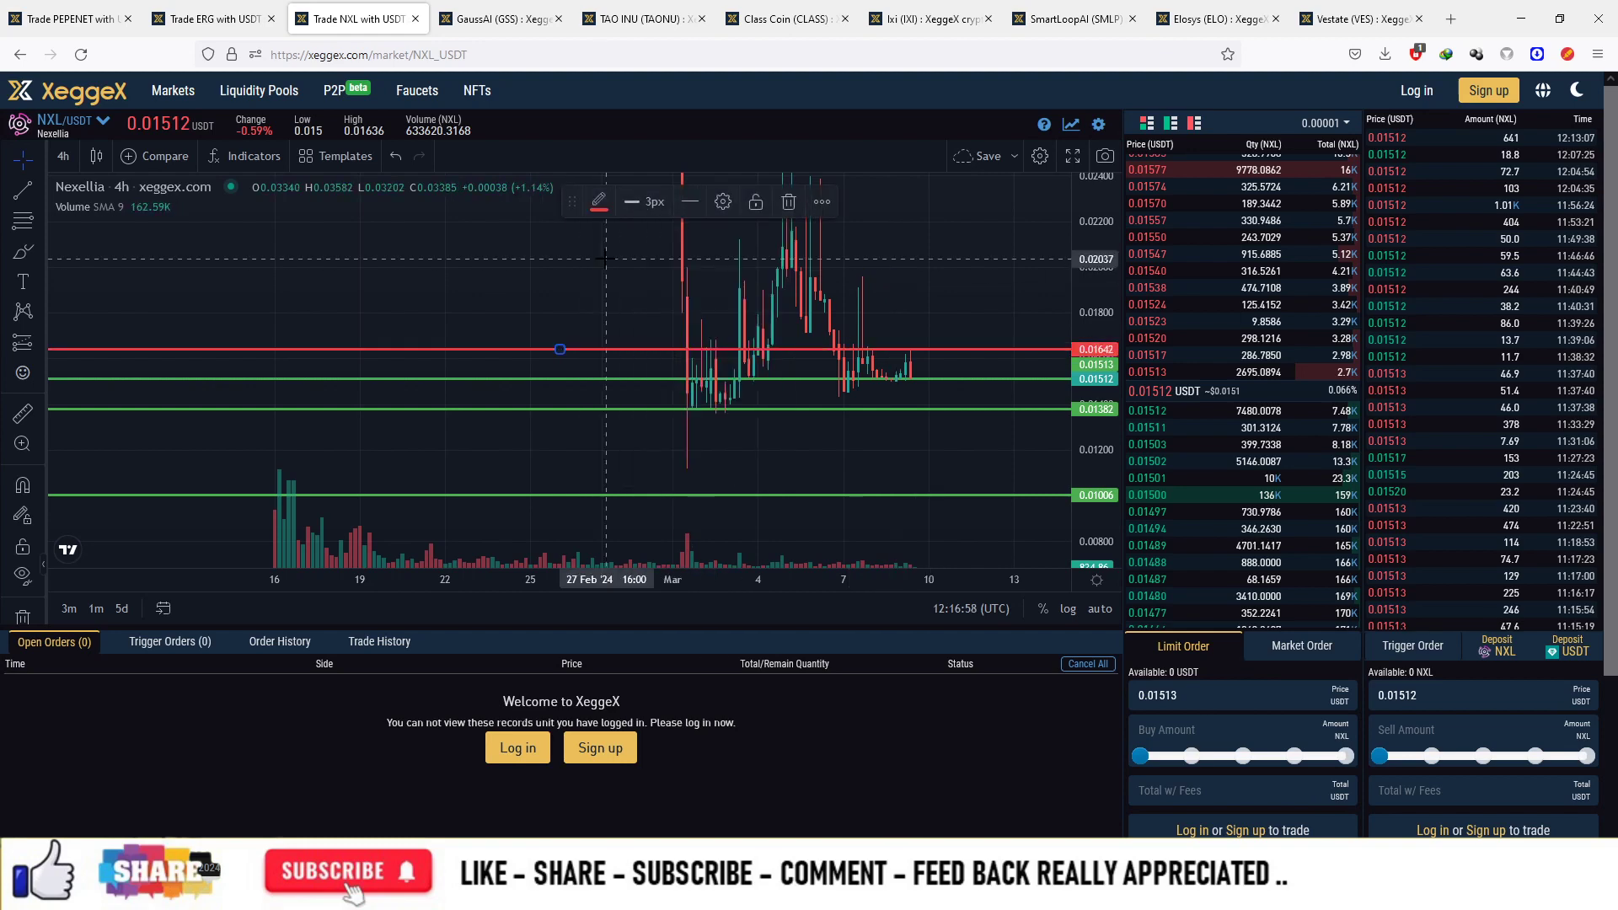
pyautogui.moveTo(725, 355)
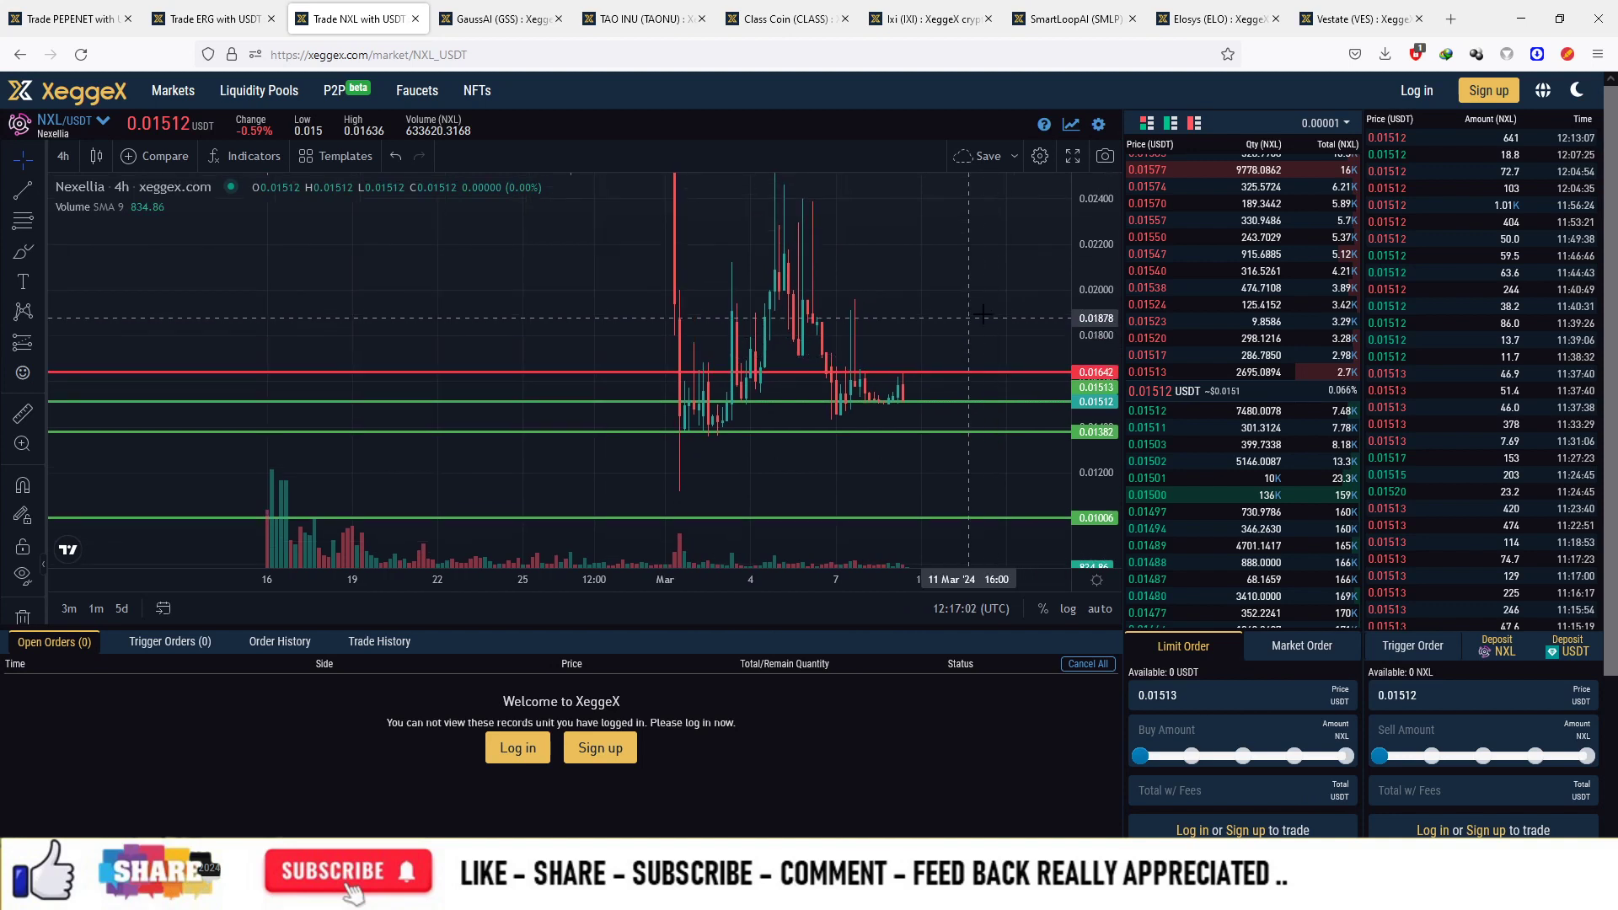
pyautogui.moveTo(986, 312)
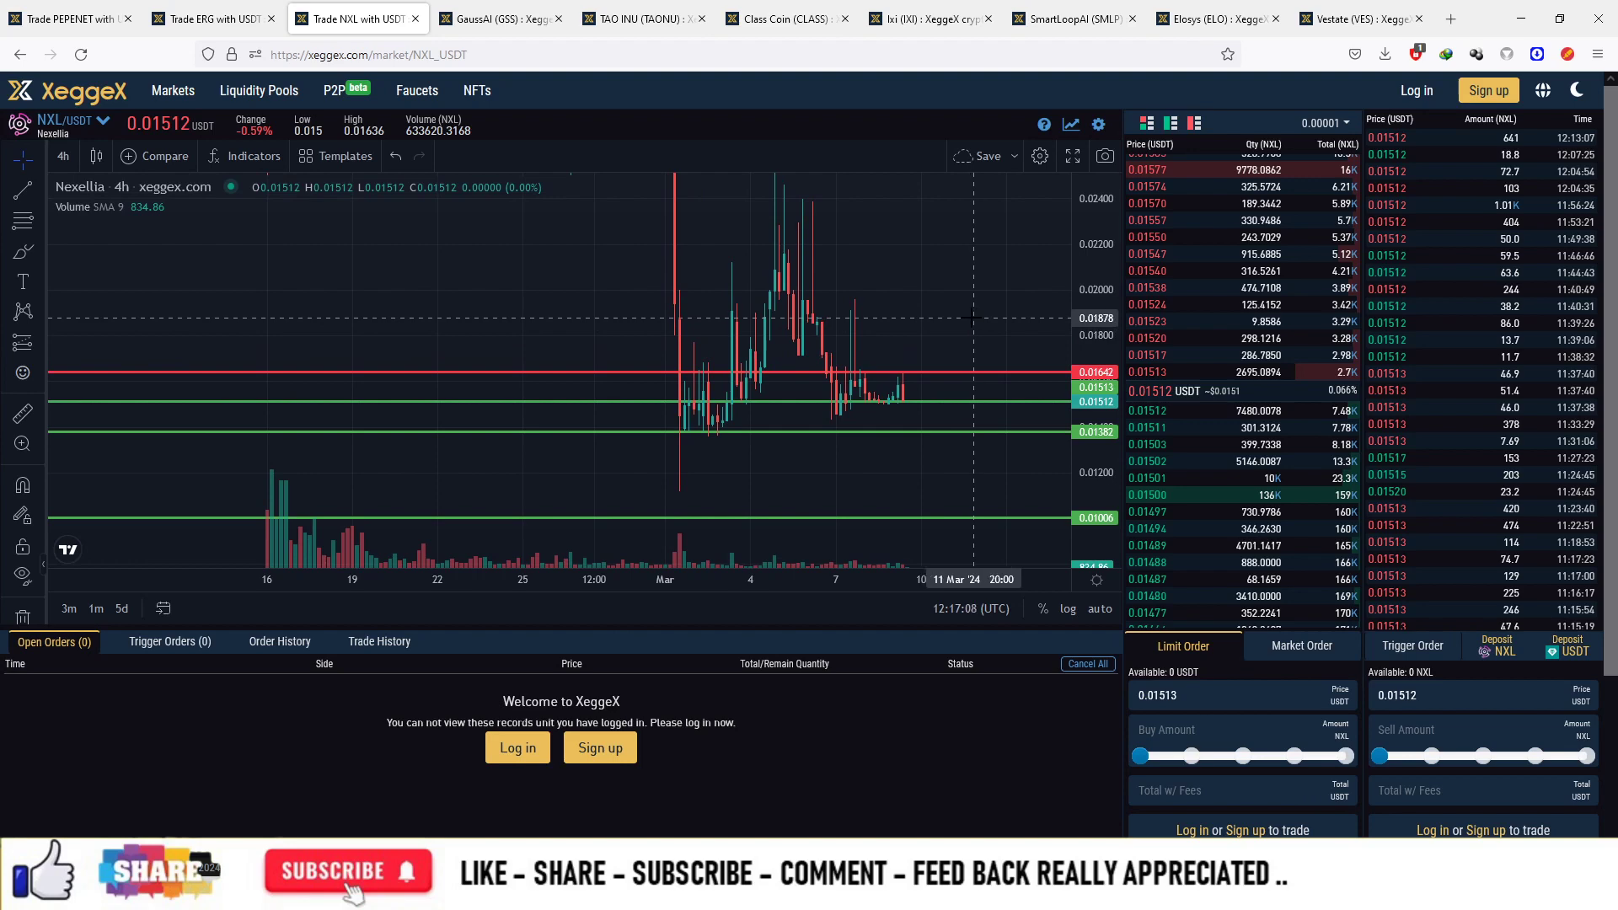
pyautogui.moveTo(987, 269)
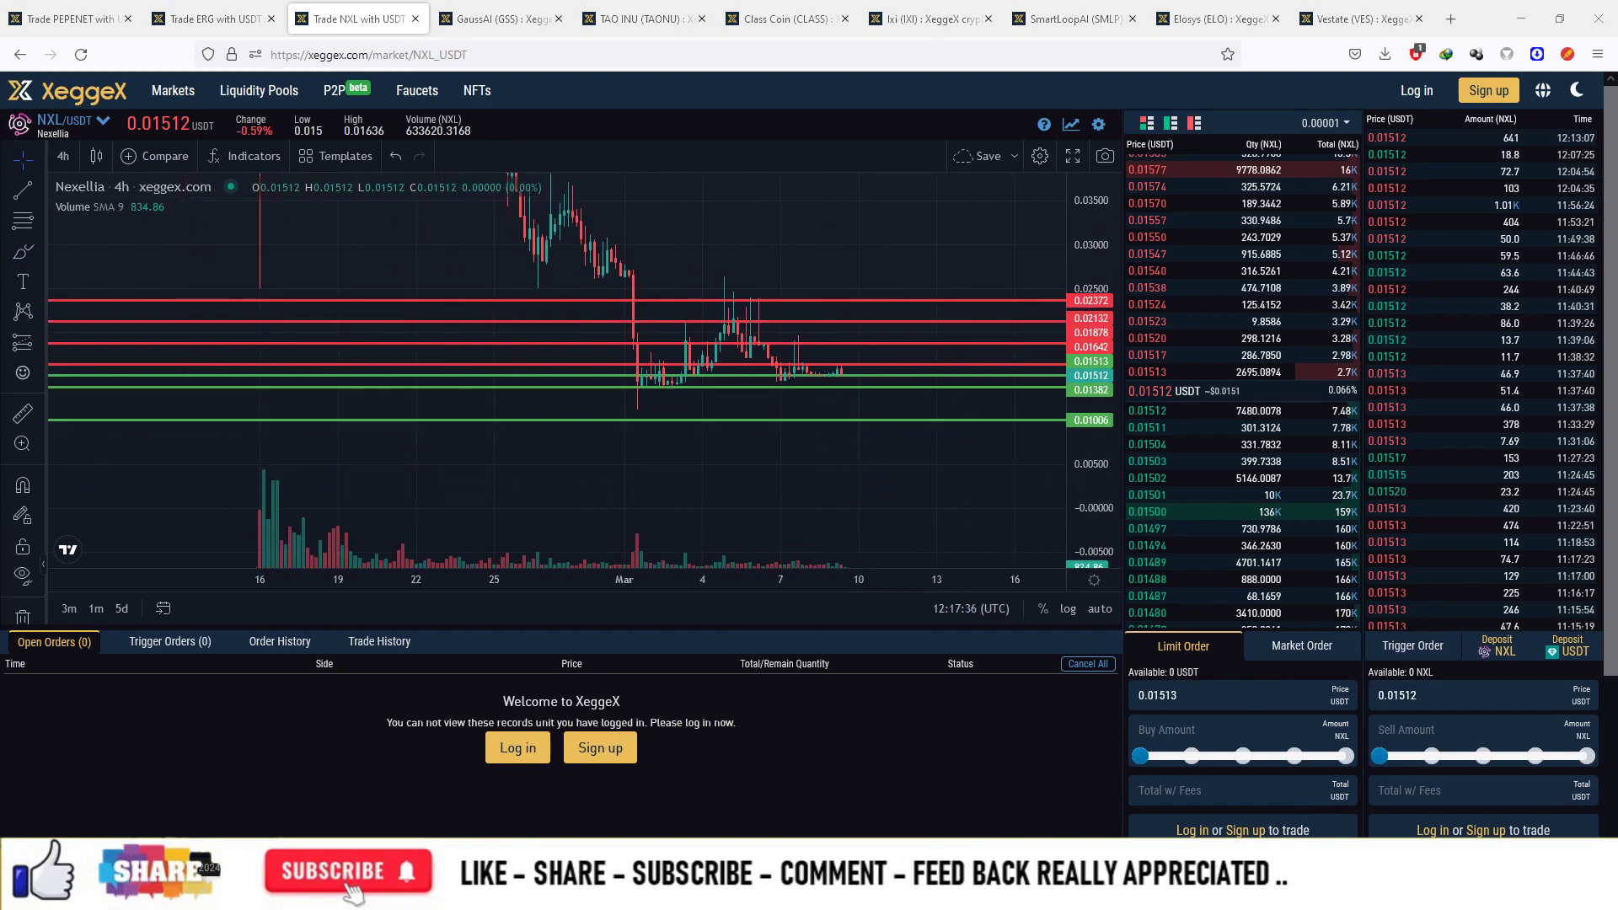
pyautogui.moveTo(1099, 398)
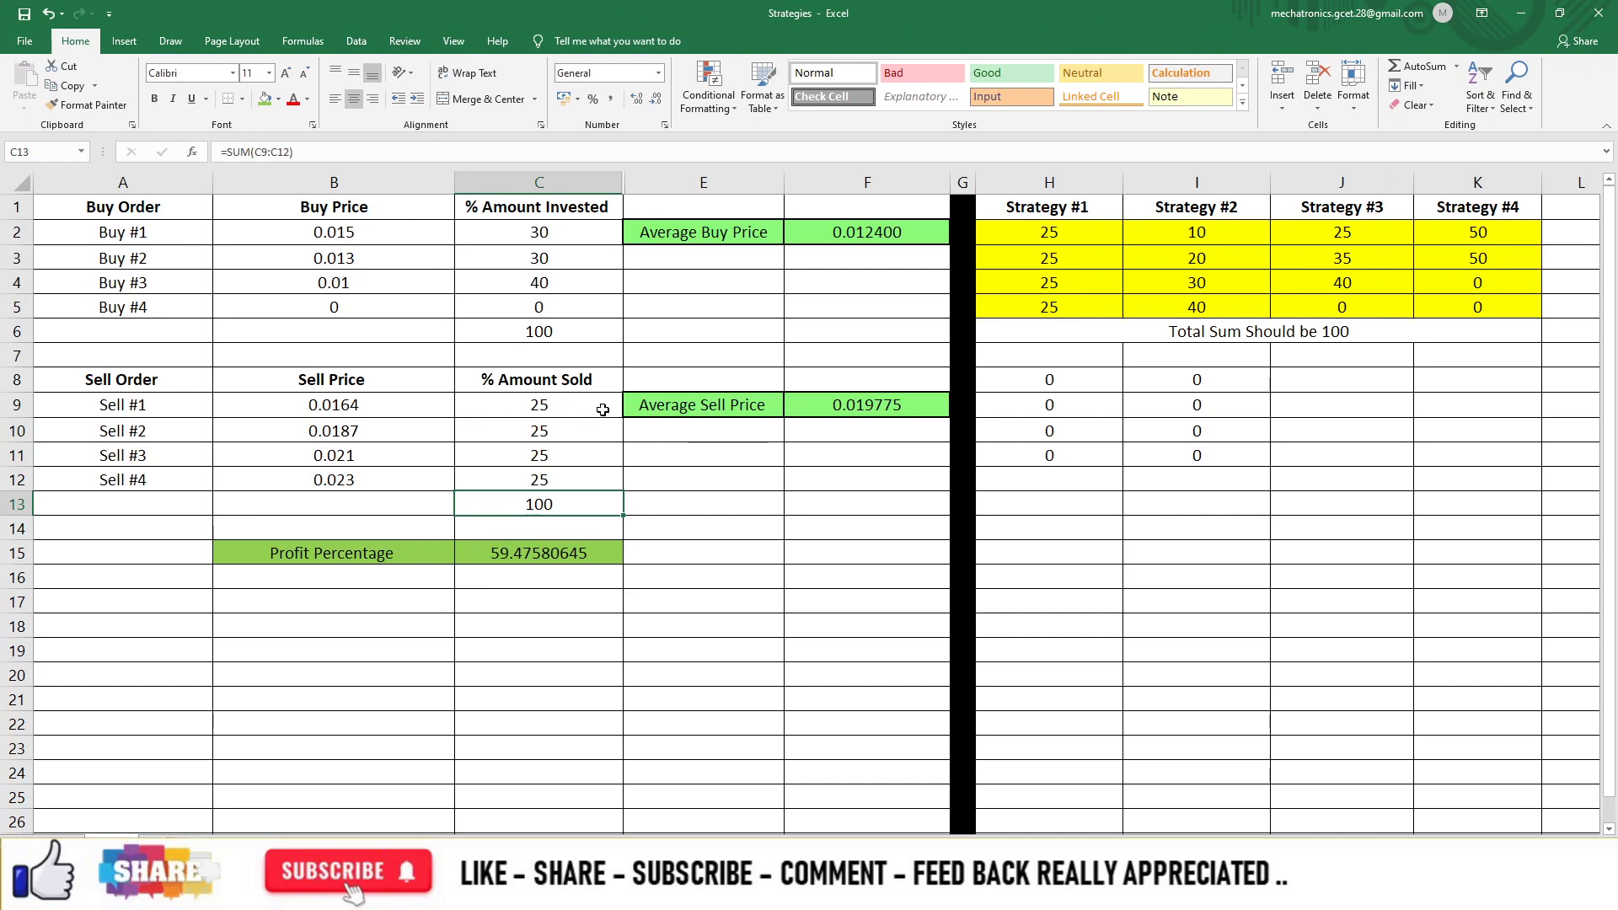
# Set sell percentages to 100 at Sell #1 and 0 elsewhere, giving ~32.26% profit, then return to the chart.
pyautogui.click(703, 404)
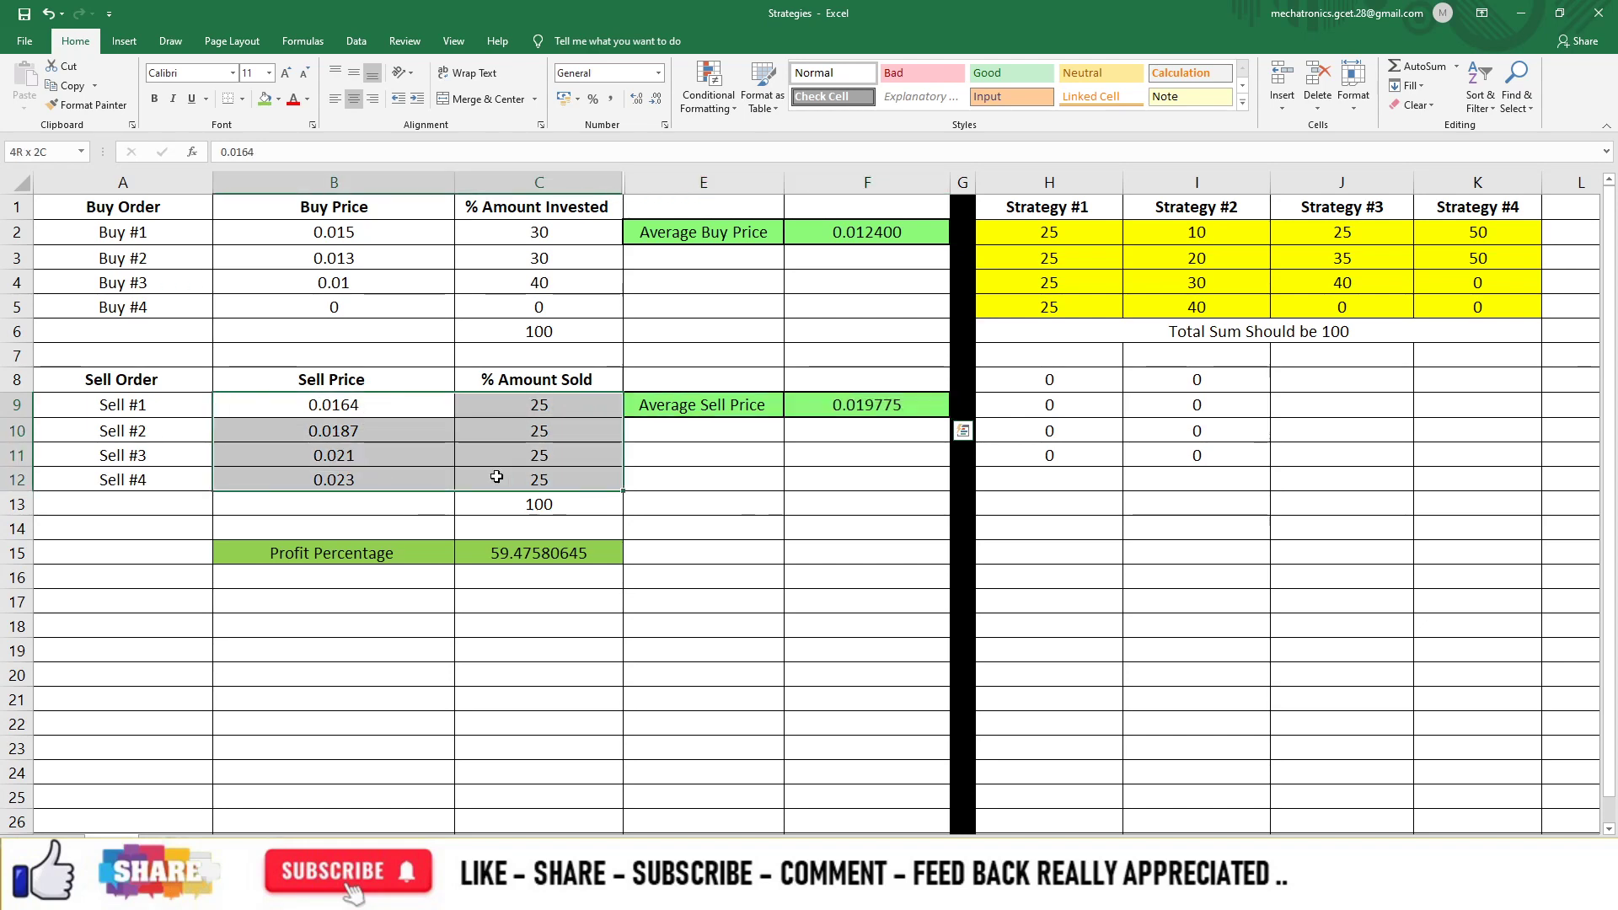
pyautogui.write('100')
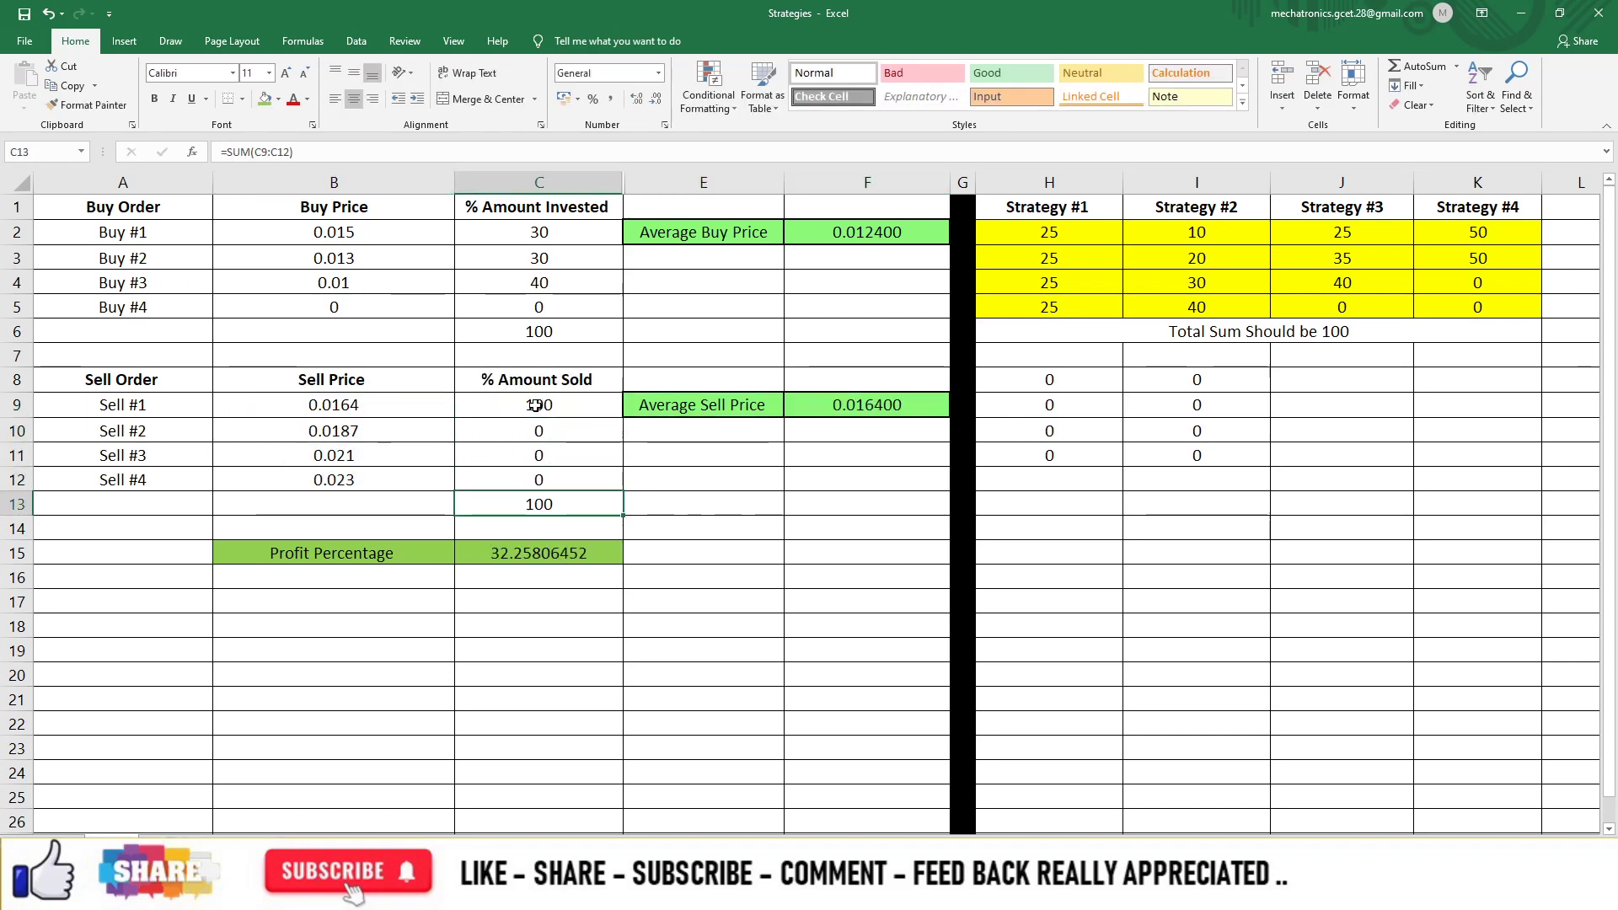
pyautogui.write('100')
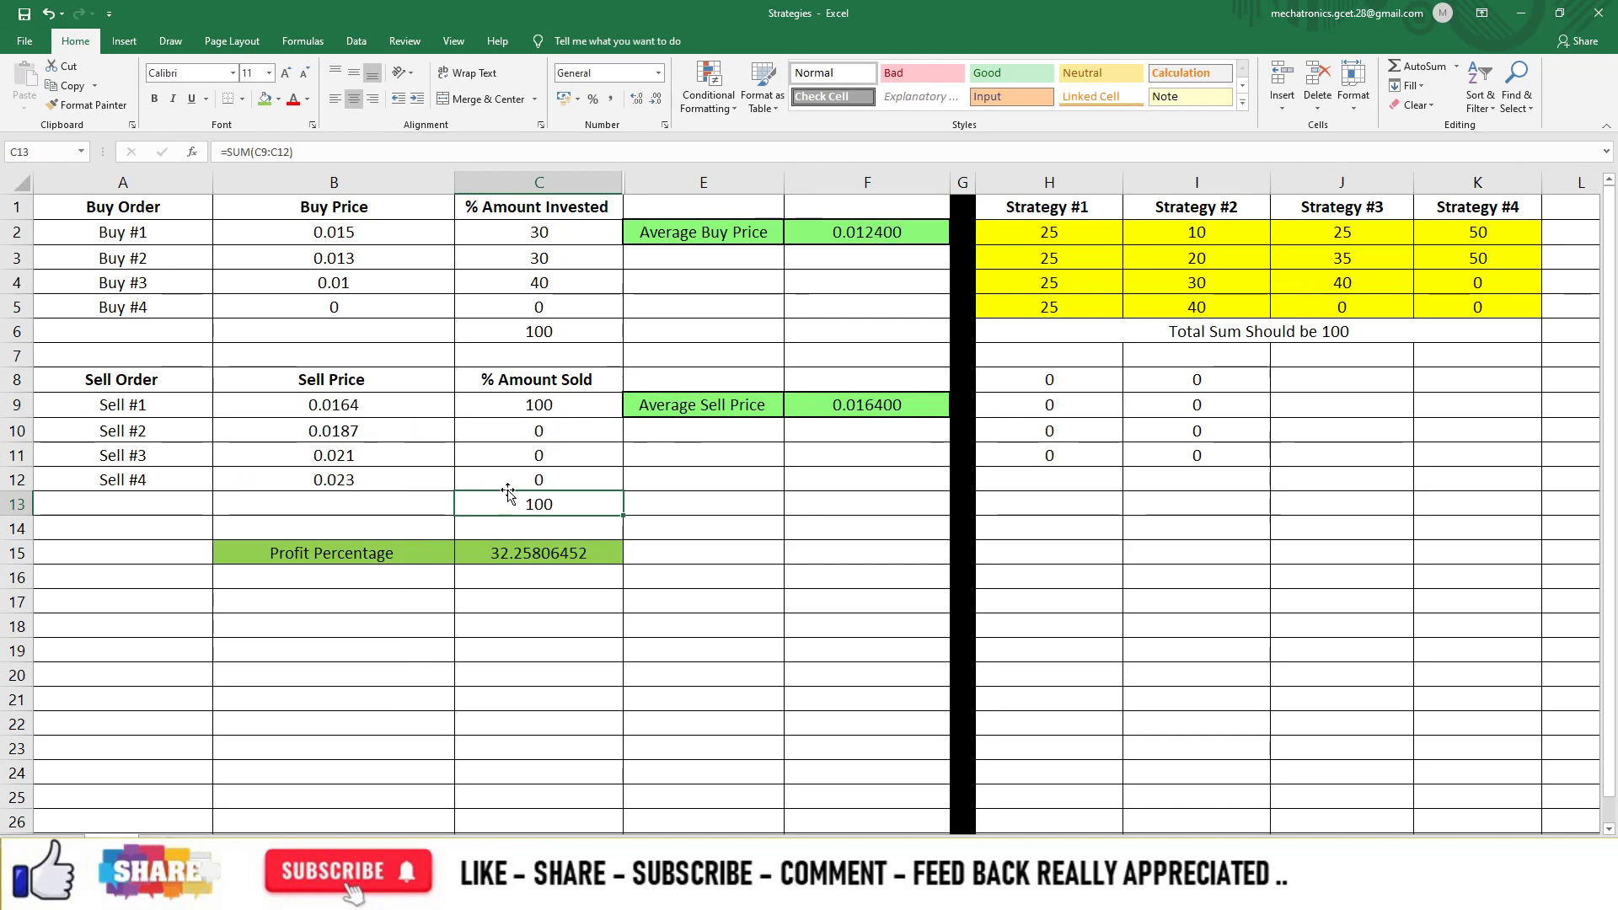
pyautogui.click(331, 553)
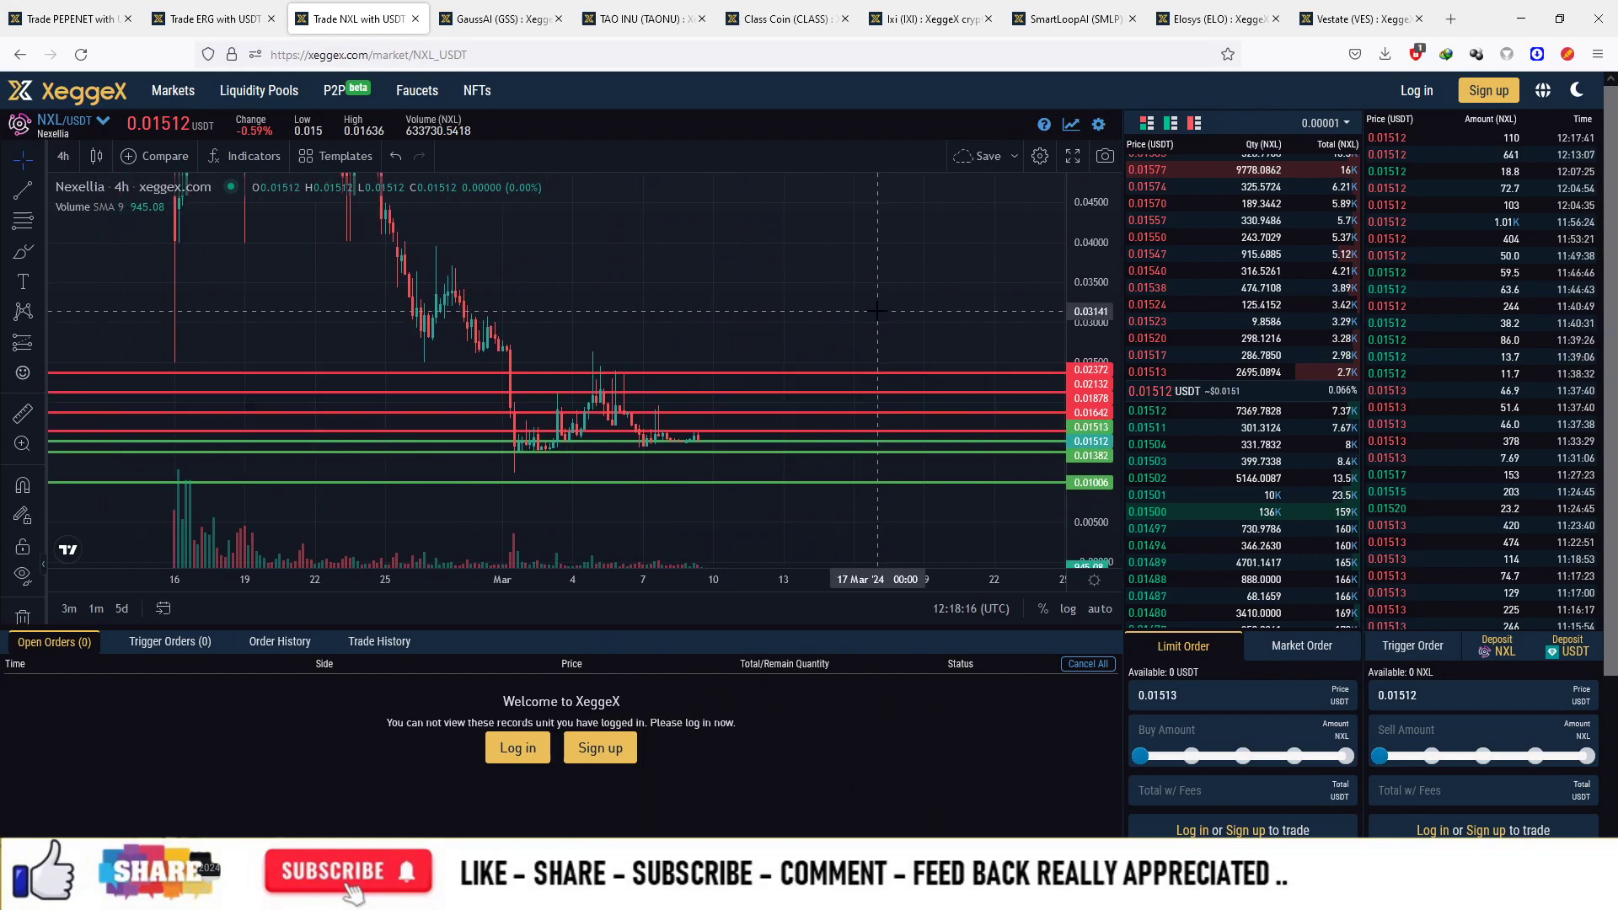
pyautogui.scroll(-3)
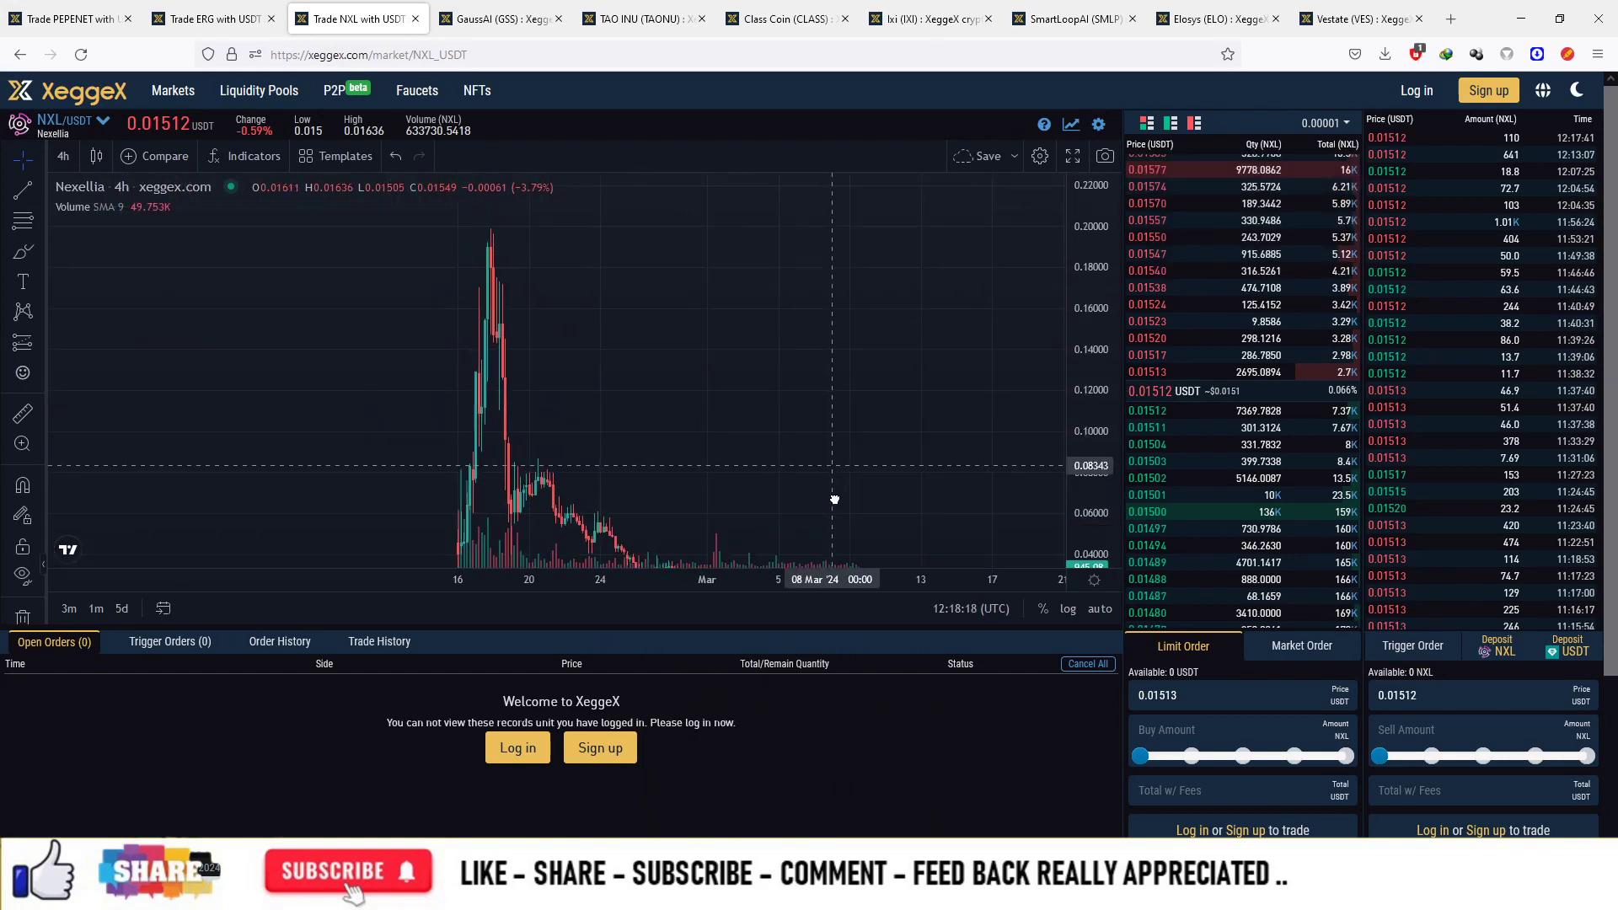